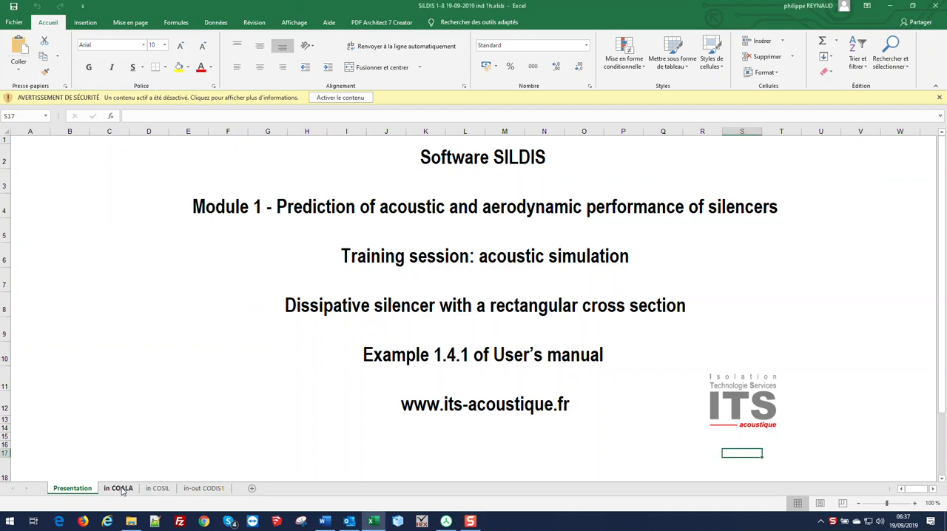
# Open the 'in COALA' sheet with acoustic structure, porous media and thin plate tables
pyautogui.click(119, 489)
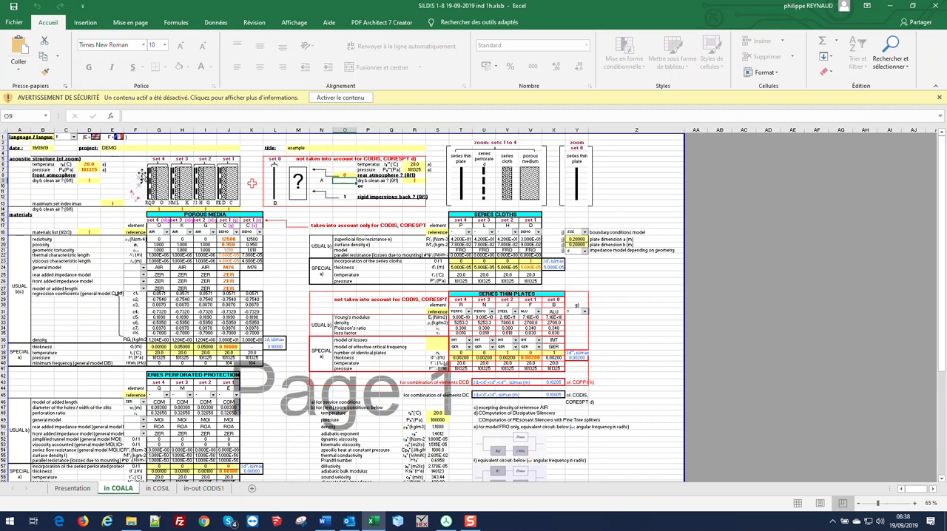
pyautogui.moveTo(138, 162)
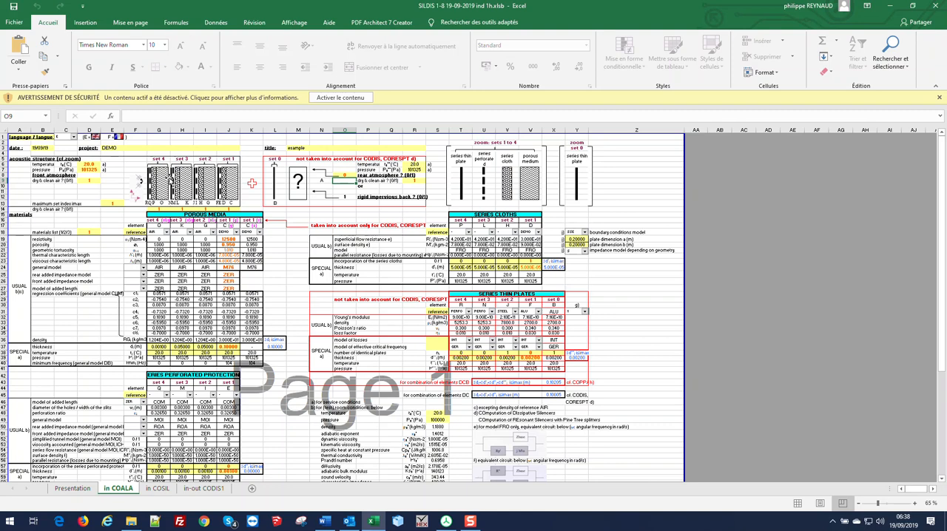
pyautogui.moveTo(516, 190)
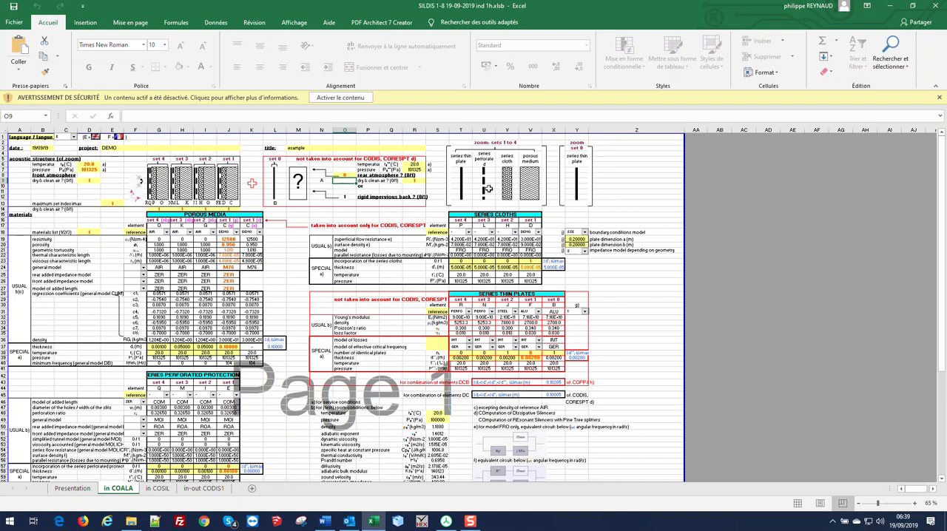
pyautogui.moveTo(487, 190)
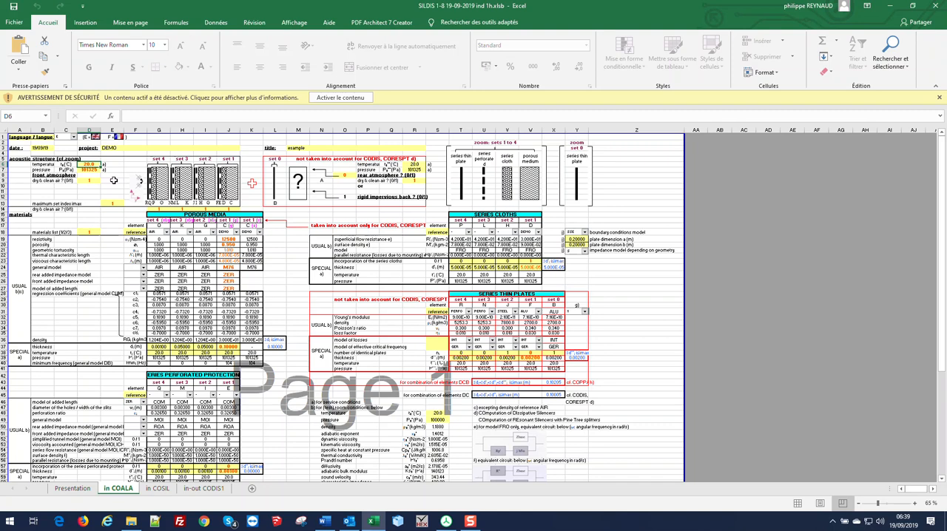
pyautogui.click(89, 166)
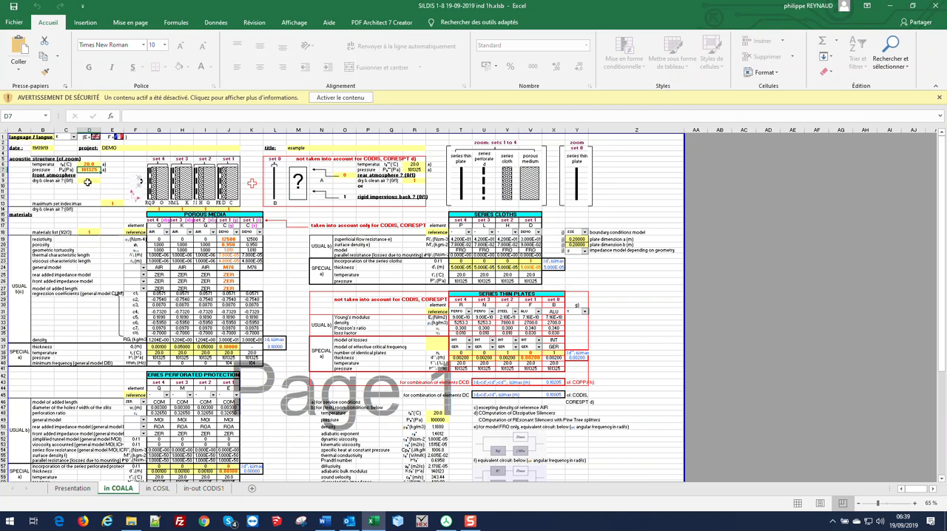
pyautogui.click(87, 182)
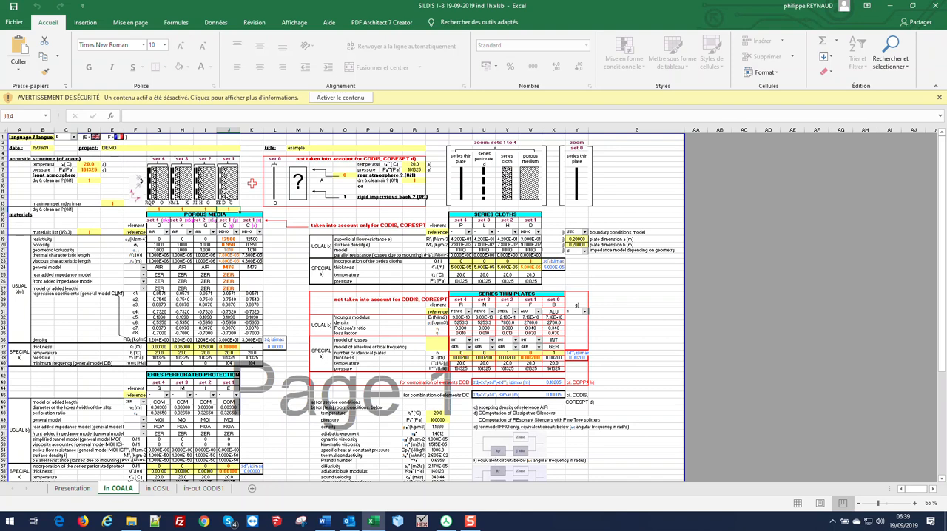
pyautogui.moveTo(111, 202)
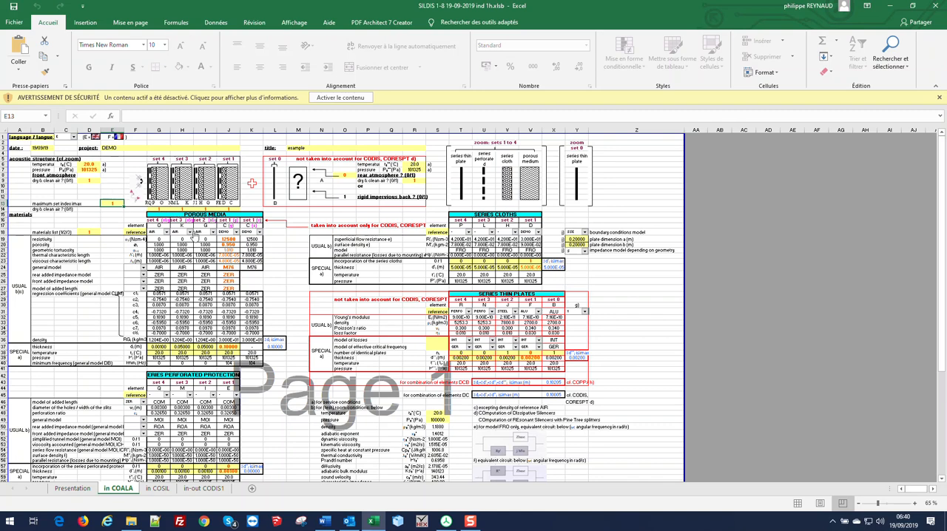
pyautogui.moveTo(194, 238)
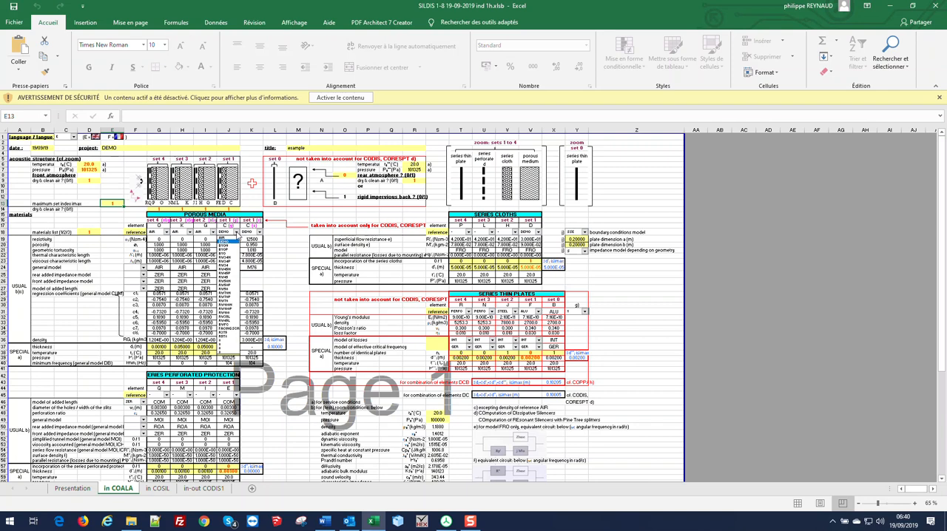
pyautogui.moveTo(280, 255)
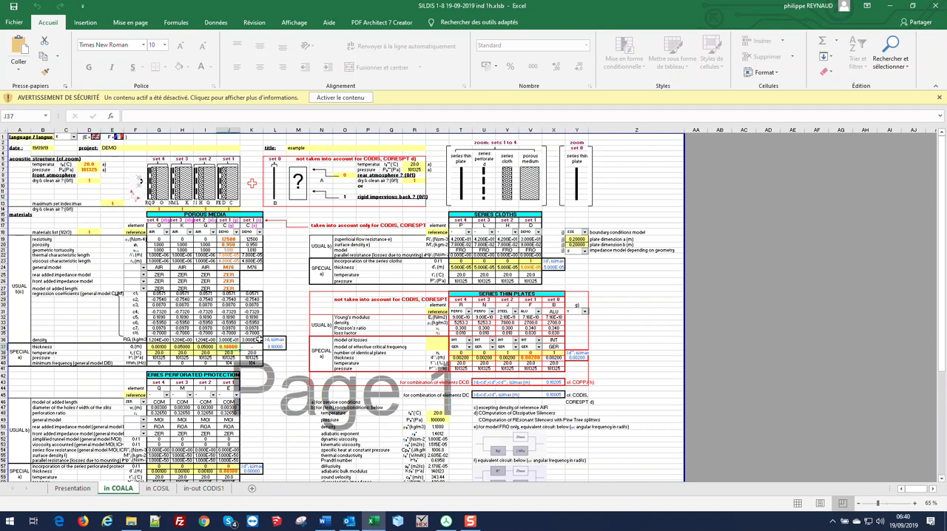
pyautogui.moveTo(288, 321)
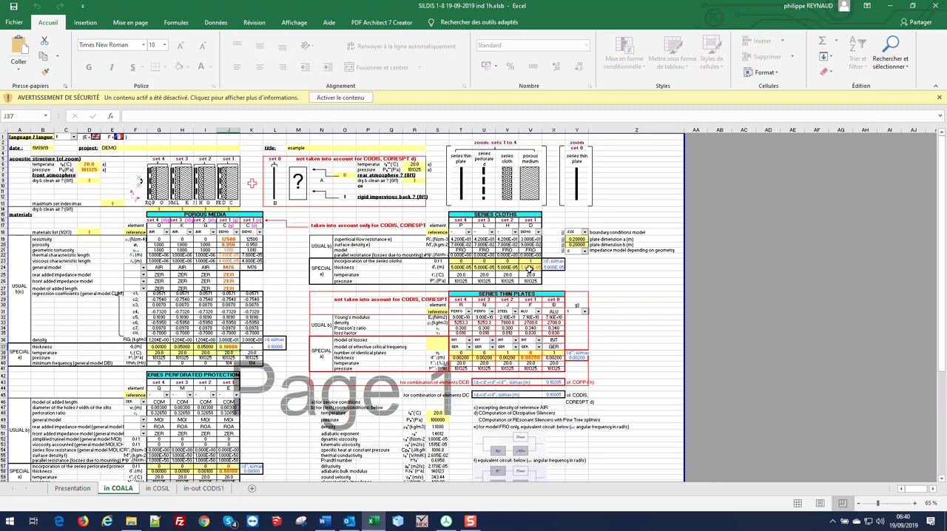
pyautogui.click(566, 232)
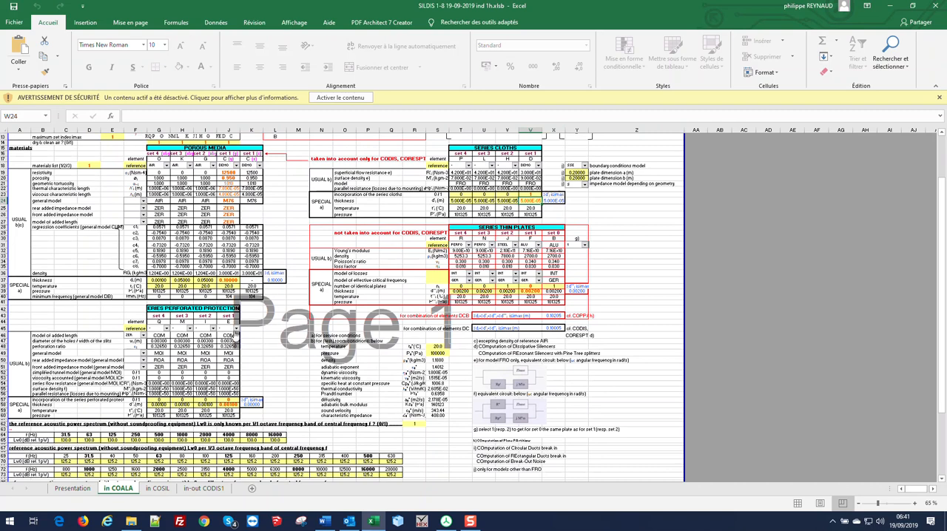
pyautogui.click(240, 331)
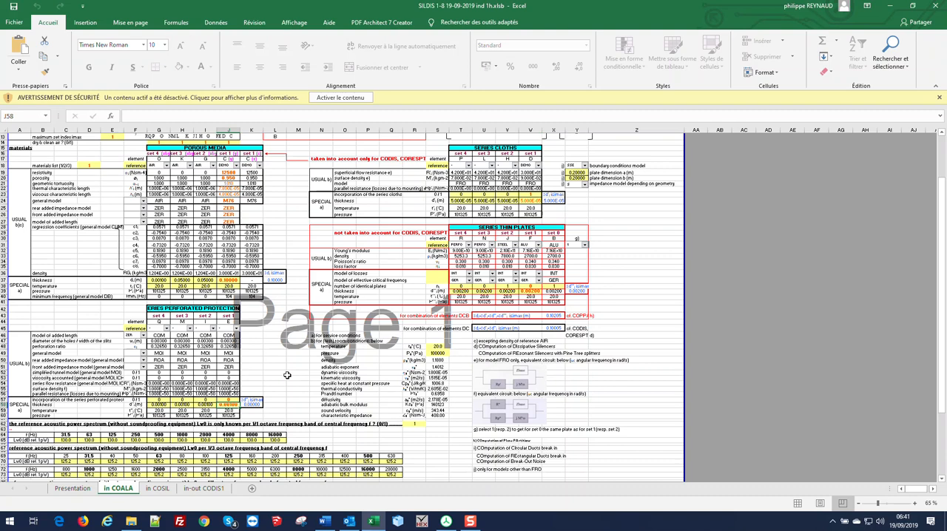
pyautogui.click(295, 367)
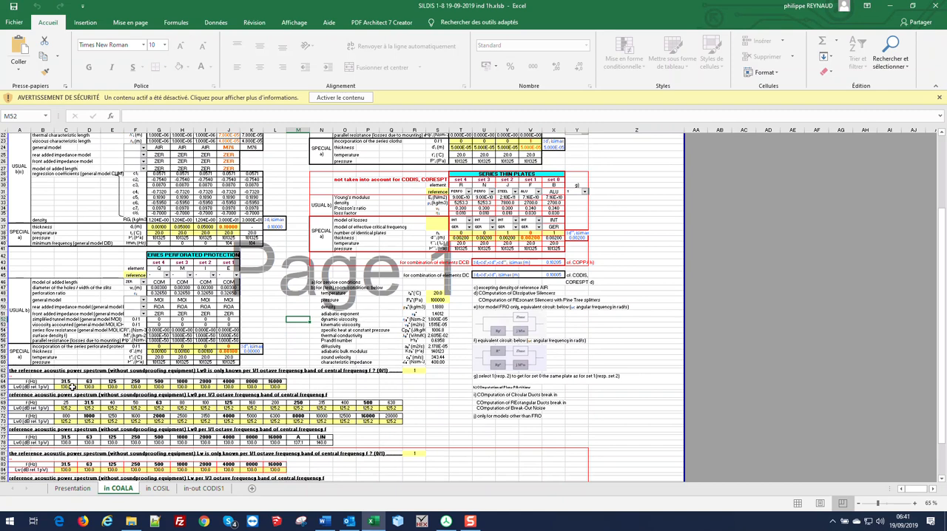
# Leave the spectrum table and open the 'in COSIL' silencer geometry sheet
pyautogui.click(314, 386)
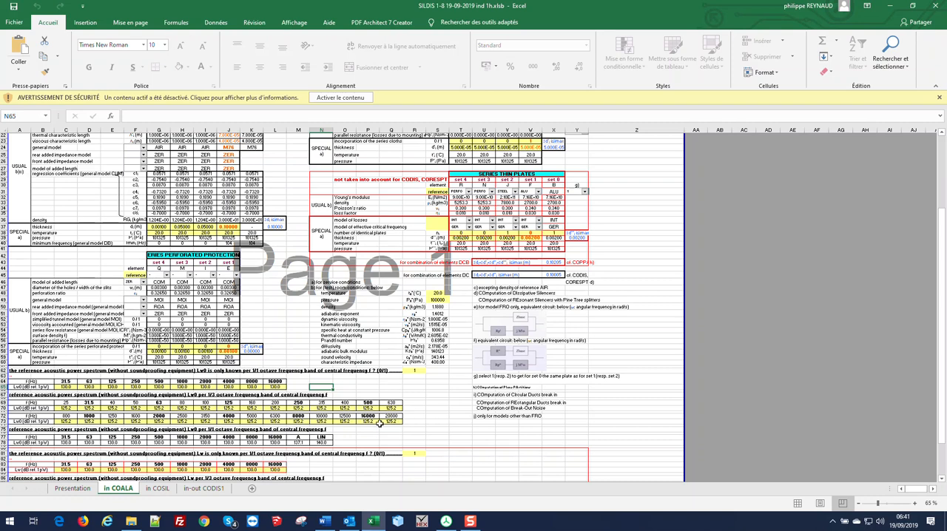
pyautogui.click(157, 488)
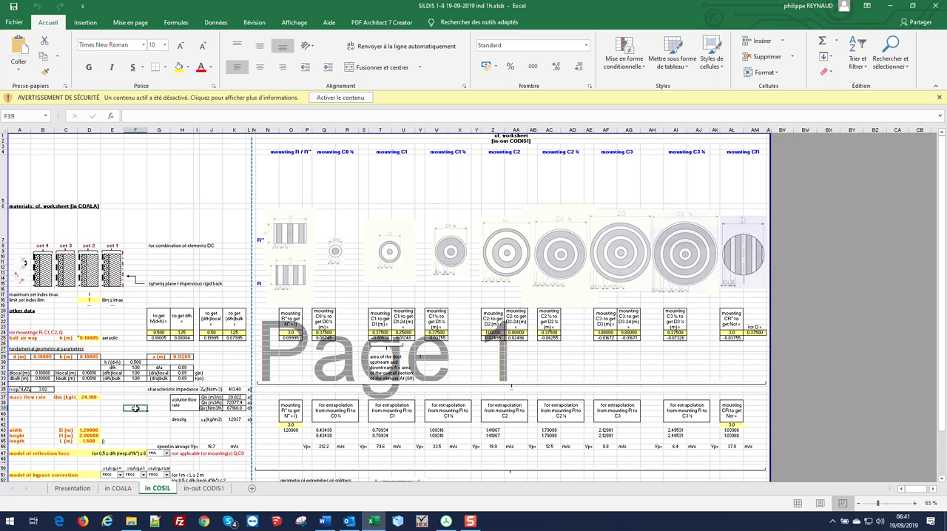
pyautogui.scroll(-3)
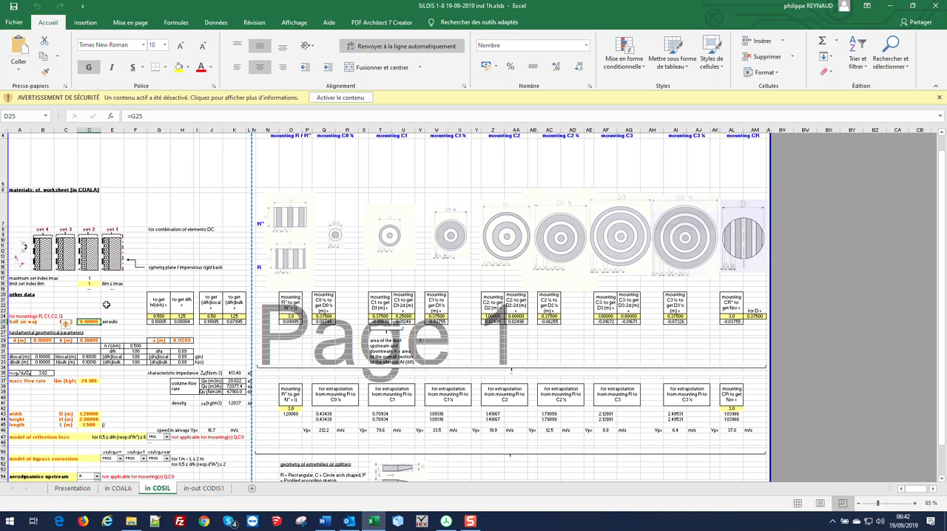
pyautogui.moveTo(421, 347)
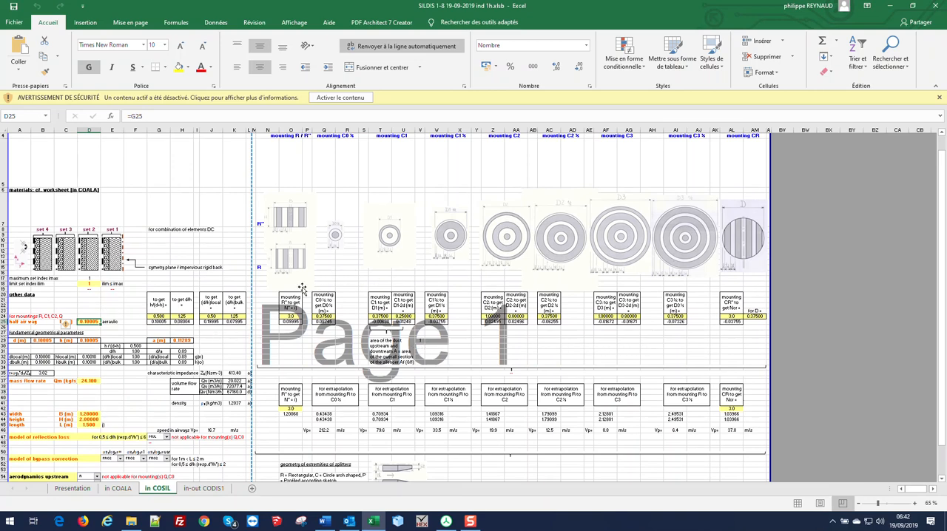
pyautogui.click(158, 318)
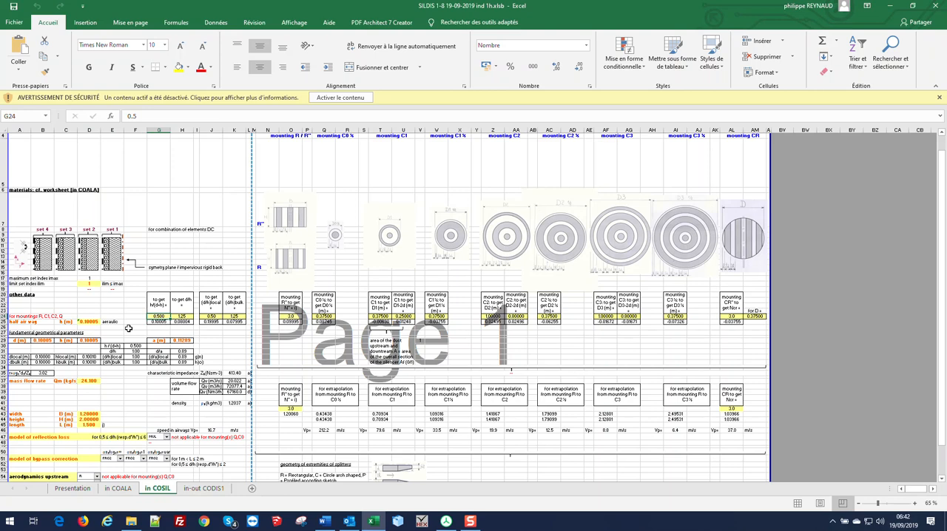
pyautogui.click(89, 383)
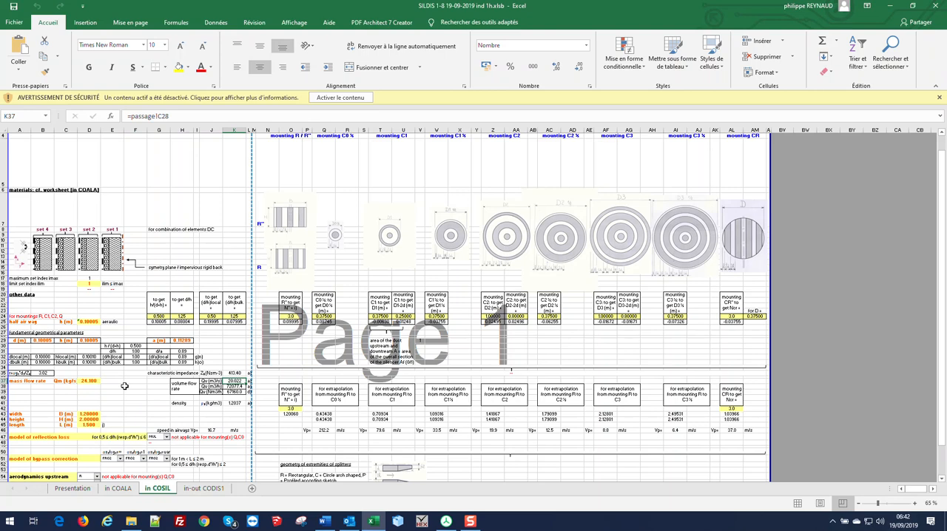
# Enter silencer width 1.2 m in D43 and length 1.5 m in D45
pyautogui.scroll(-3)
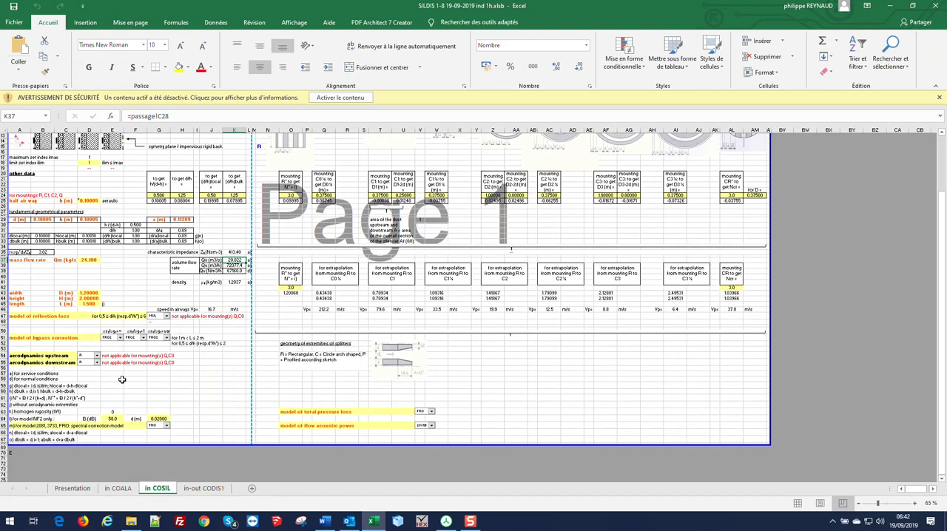
pyautogui.click(88, 292)
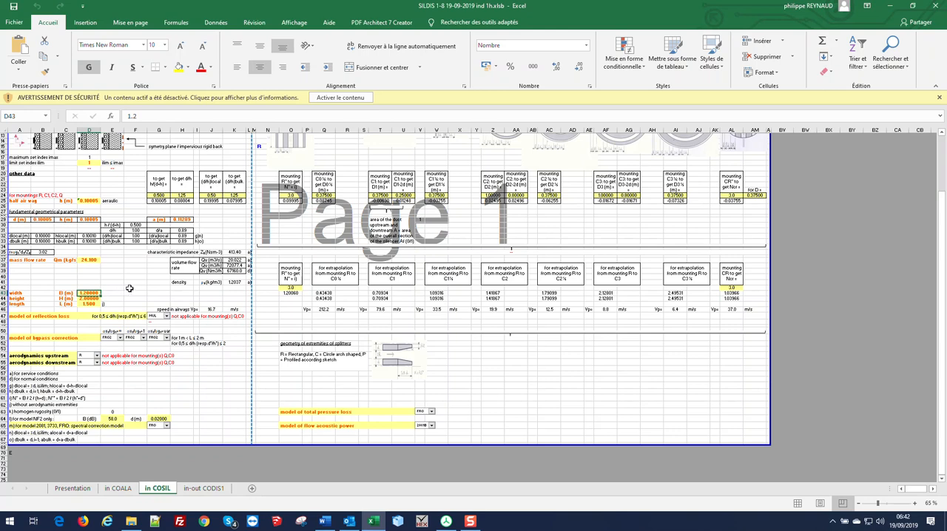
pyautogui.scroll(-3)
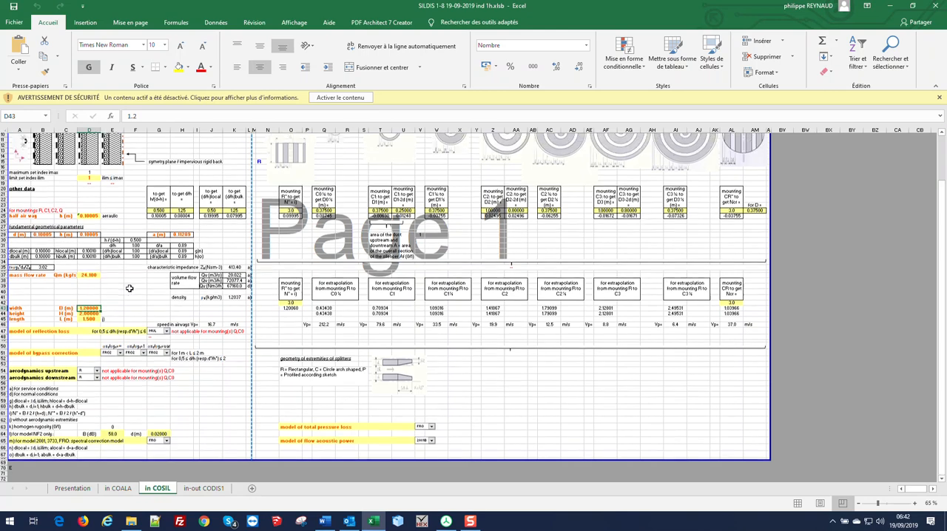
pyautogui.scroll(-3)
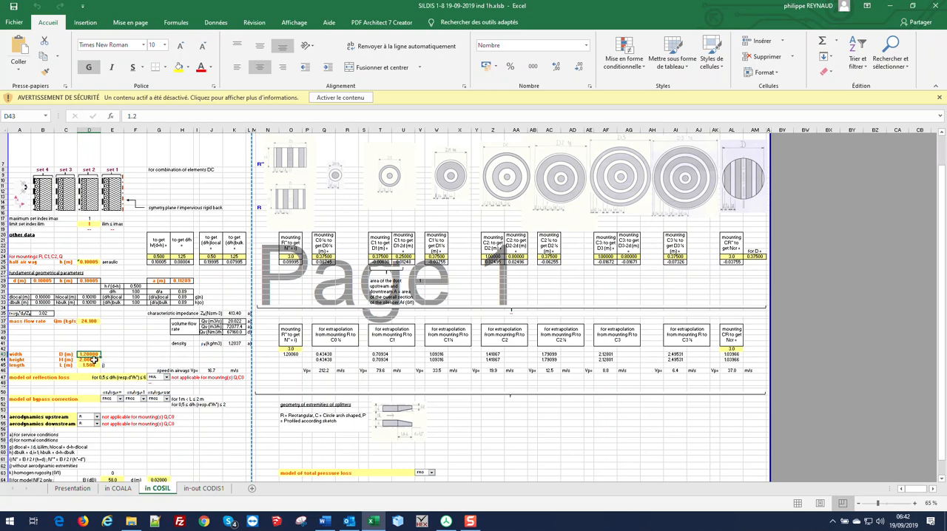
pyautogui.click(88, 355)
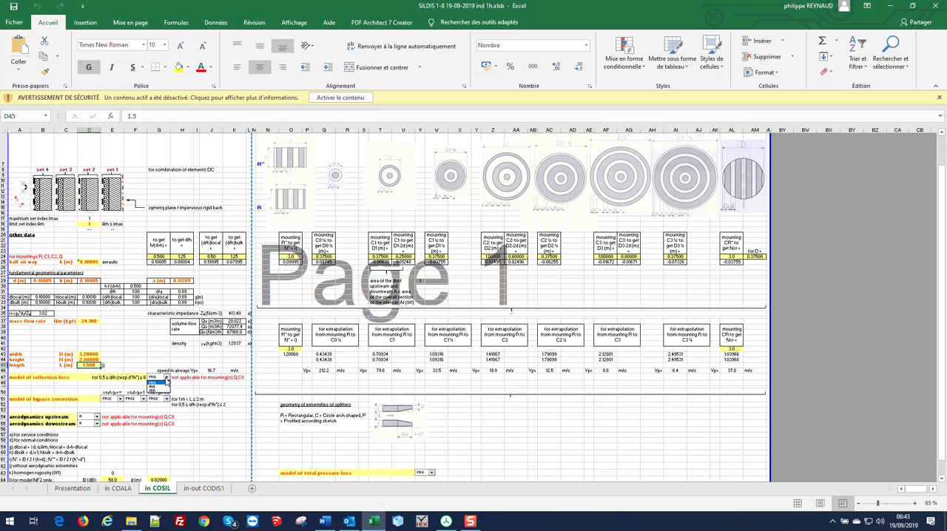
pyautogui.click(157, 398)
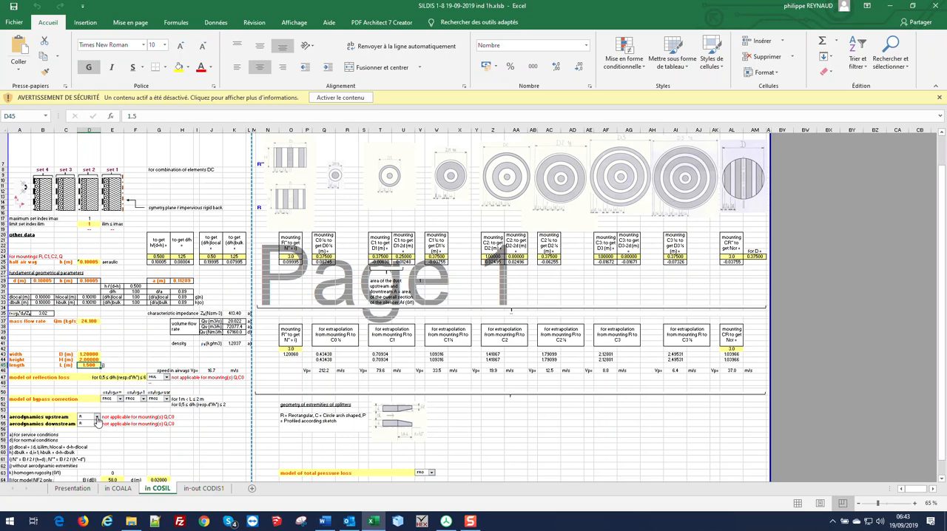
pyautogui.click(90, 422)
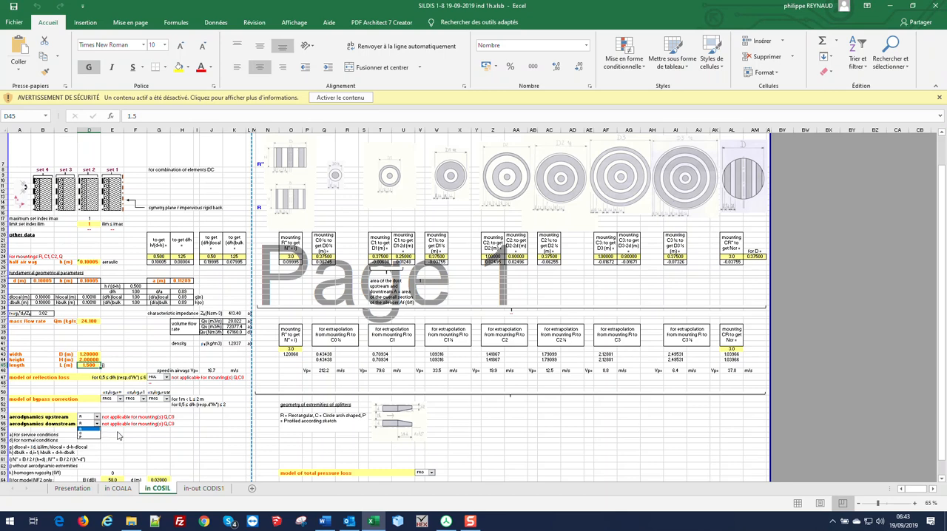
pyautogui.moveTo(131, 439)
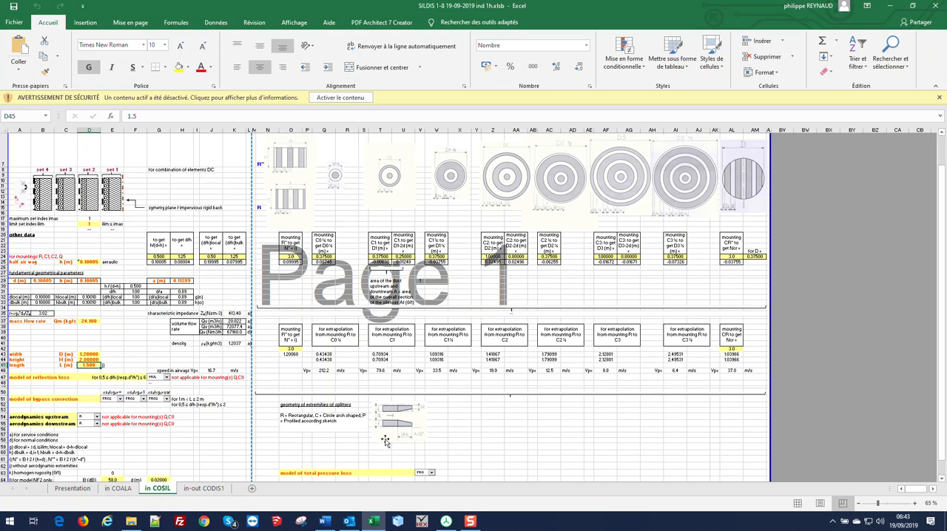
pyautogui.click(182, 441)
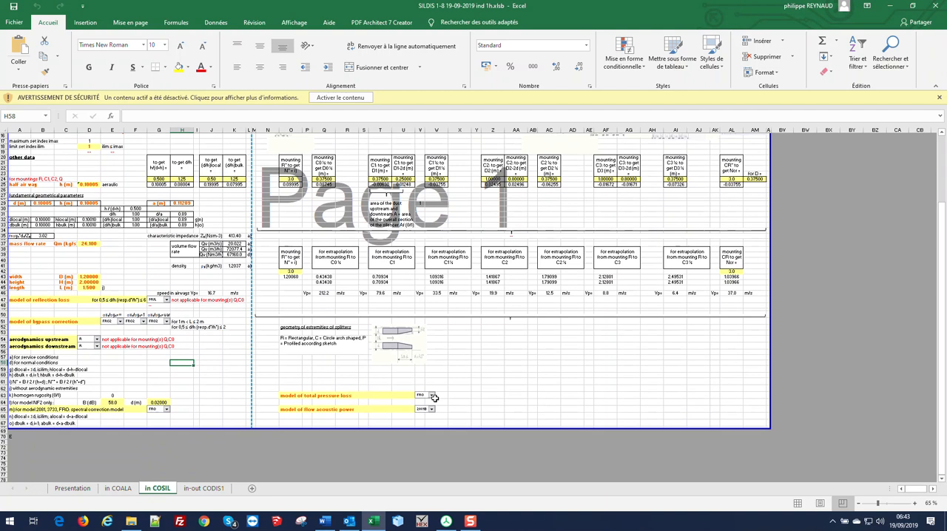
# Inspect the total pressure loss and flow acoustic power model dropdowns, then view 'in-out CODIS1'
pyautogui.click(433, 394)
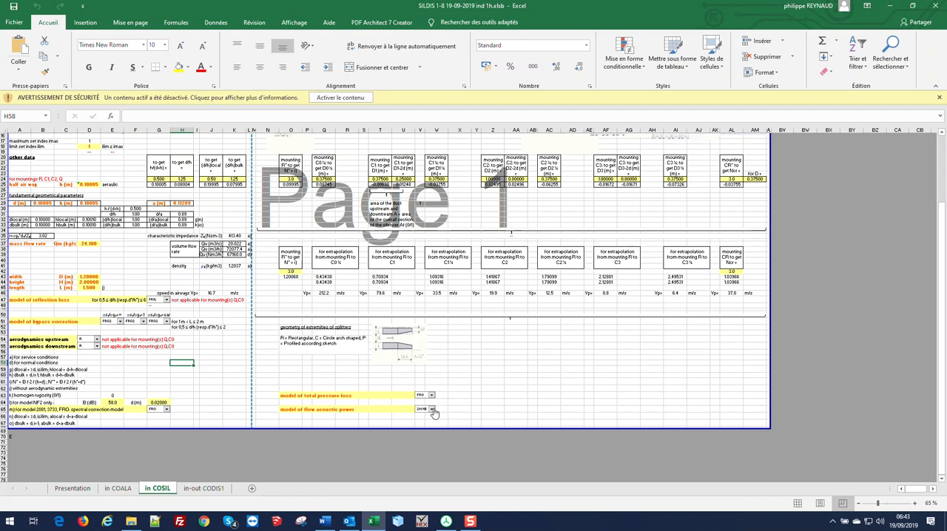
pyautogui.click(435, 409)
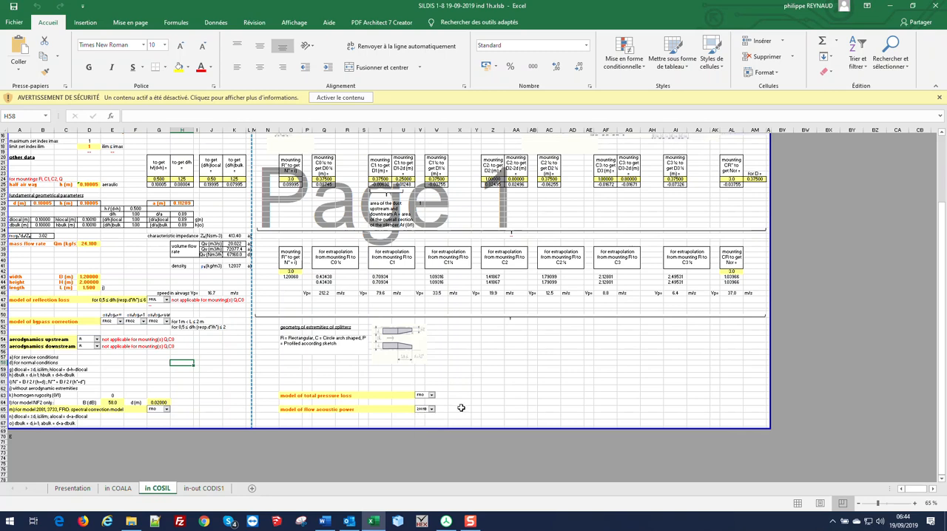
pyautogui.click(204, 489)
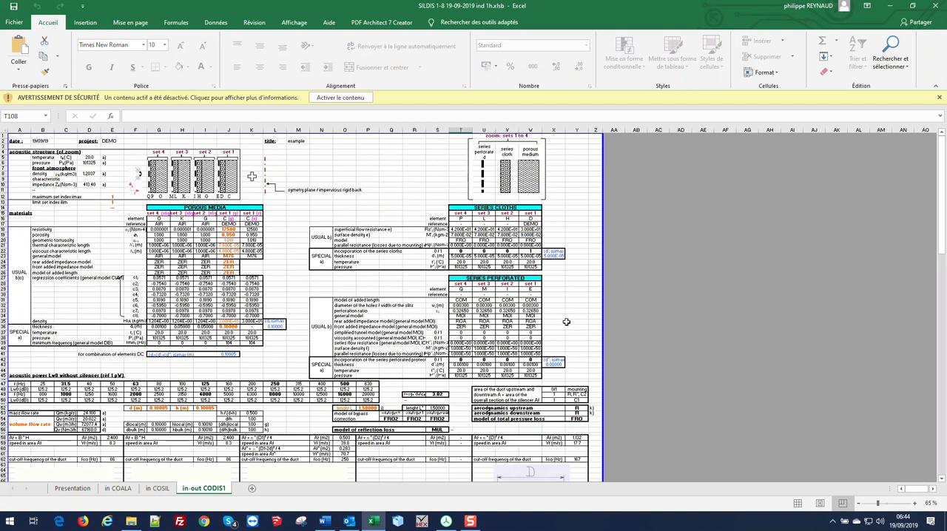
pyautogui.moveTo(570, 320)
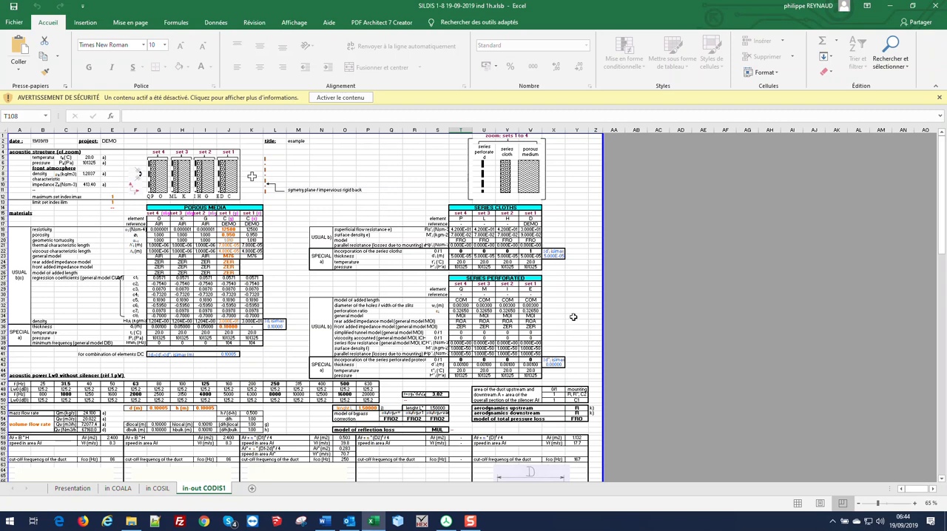
# Scroll to the mounting sketches, pressure loss results and 1/3 octave attenuation charts
pyautogui.click(575, 316)
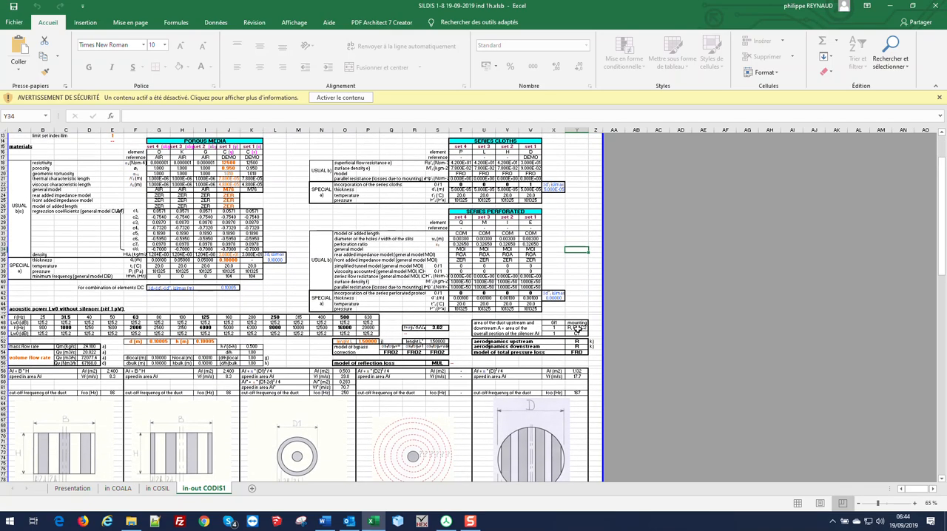
pyautogui.scroll(-3)
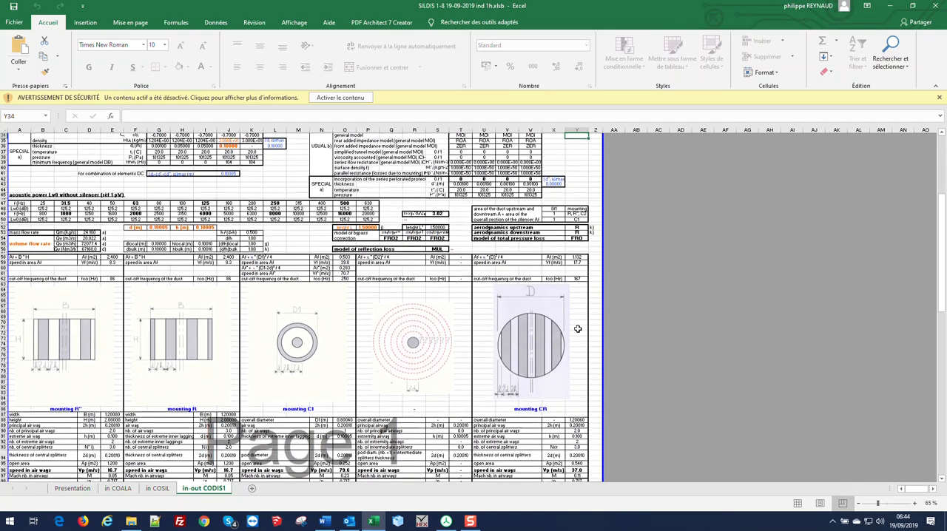
pyautogui.scroll(-3)
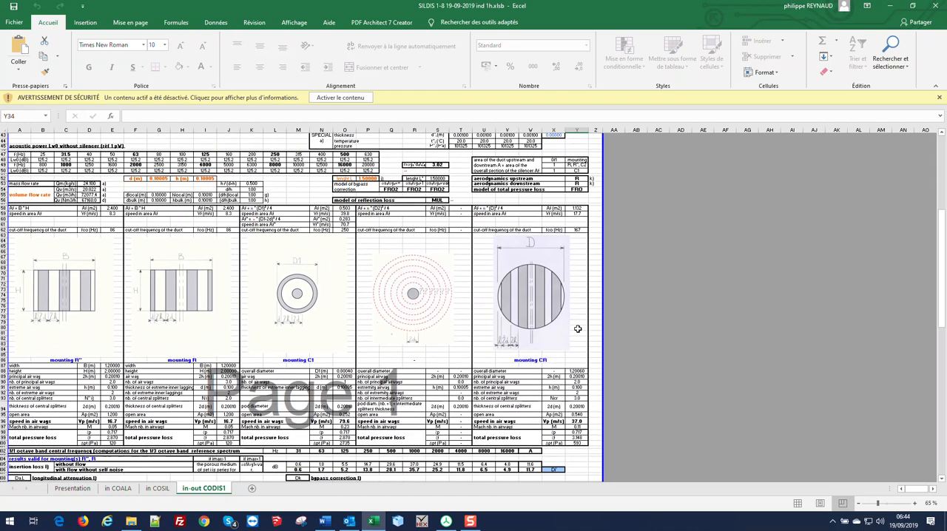
pyautogui.scroll(-3)
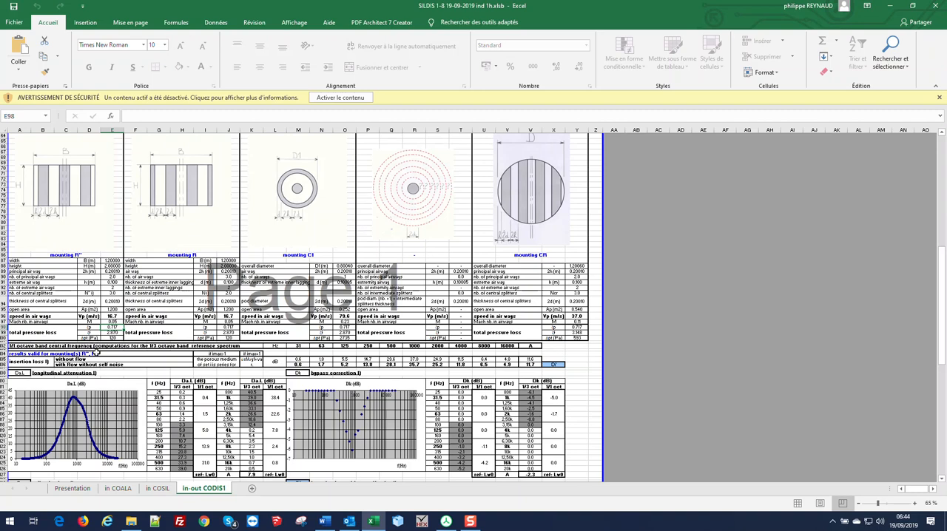
pyautogui.moveTo(100, 355)
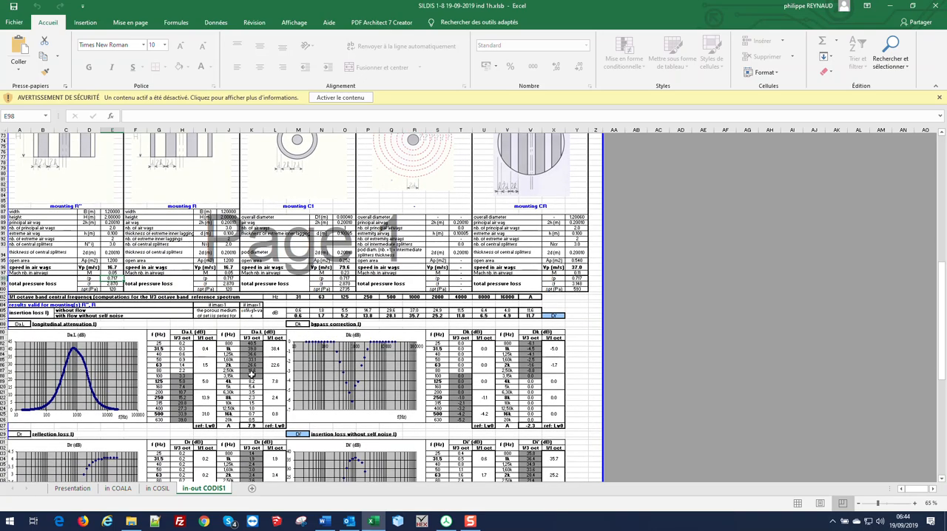
# Inspect bypass correction and reflection loss charts, then scroll to insertion loss and acoustic power bars
pyautogui.scroll(-3)
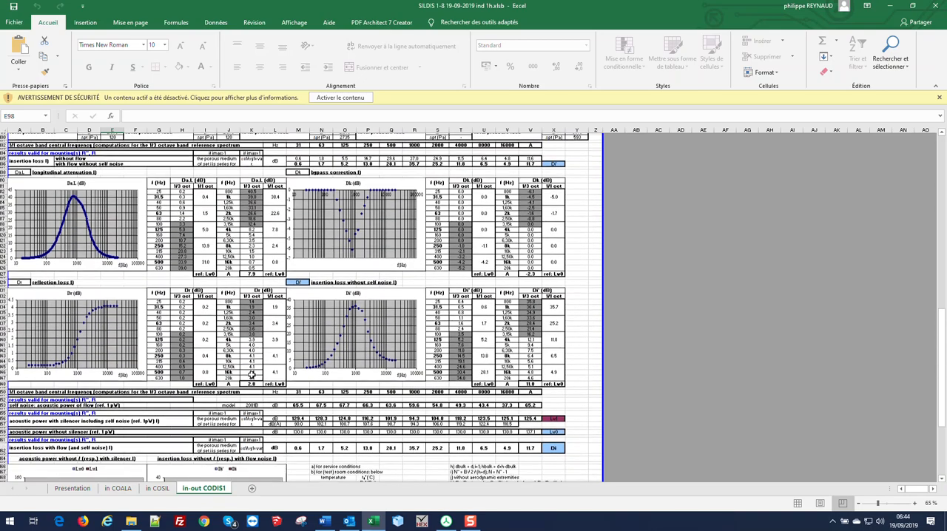
pyautogui.scroll(-3)
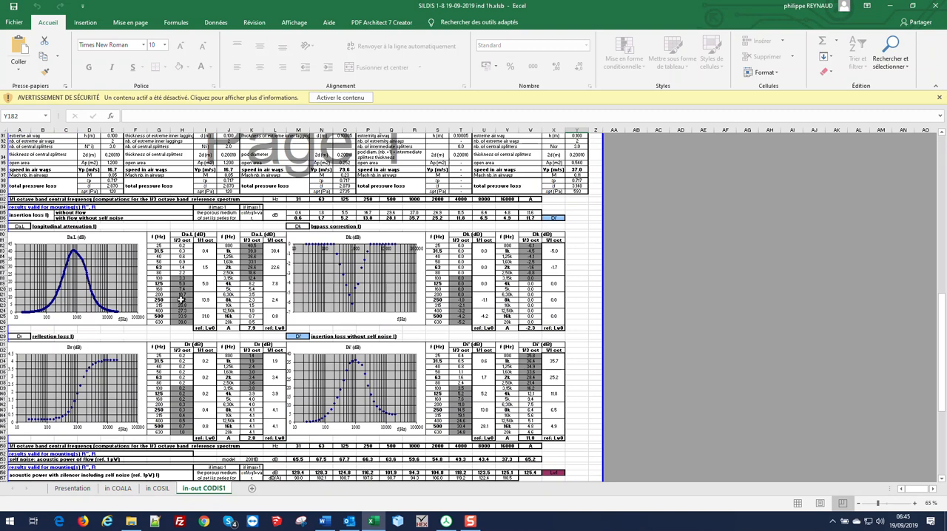
pyautogui.click(205, 251)
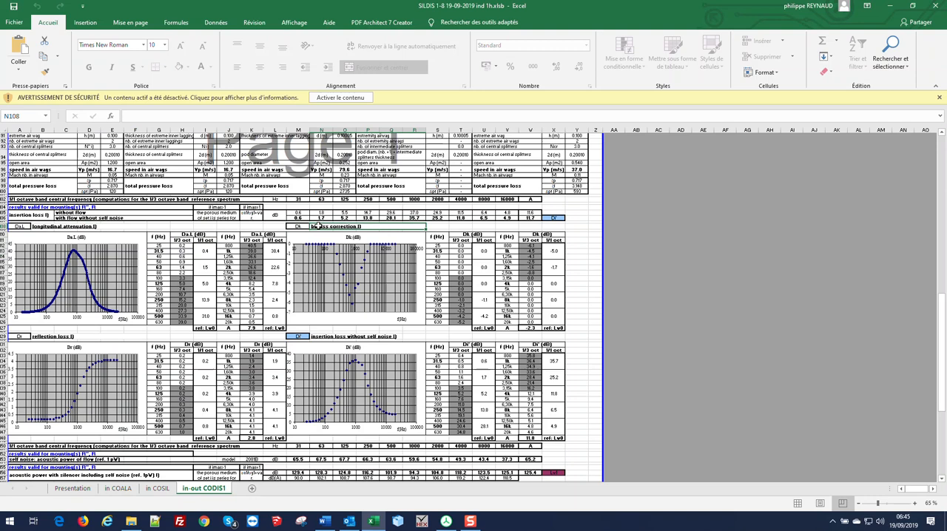
pyautogui.click(52, 336)
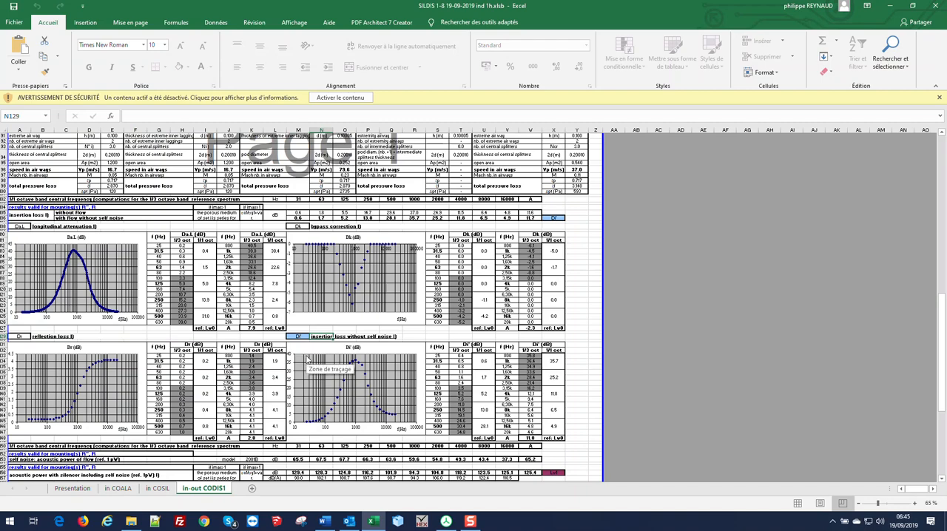
pyautogui.scroll(-3)
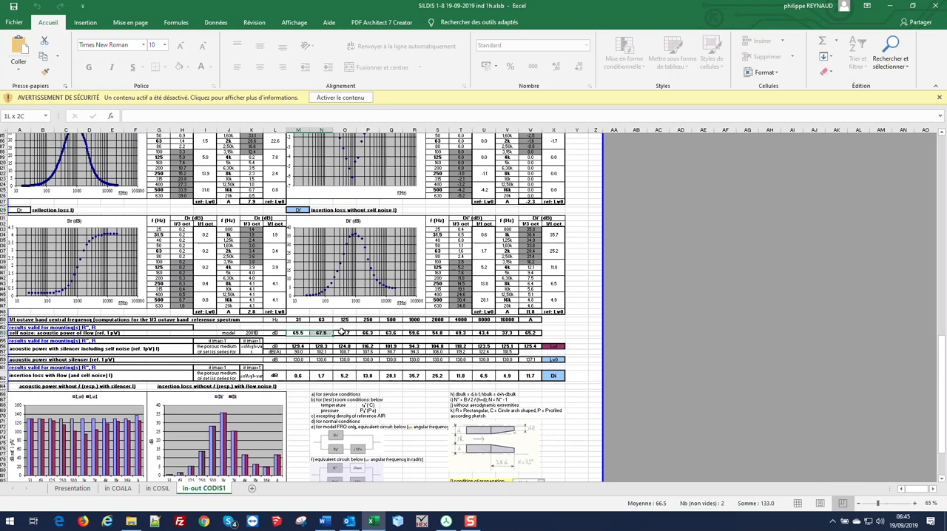
# Select the self-noise acoustic power row M–X to read Moyenne and Somme
pyautogui.moveTo(297, 332); pyautogui.dragTo(531, 332)
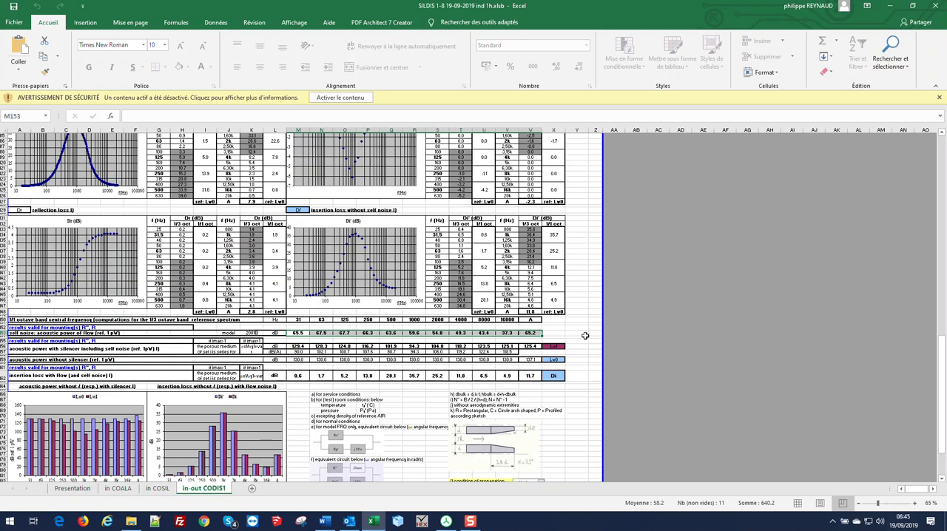
pyautogui.moveTo(588, 336)
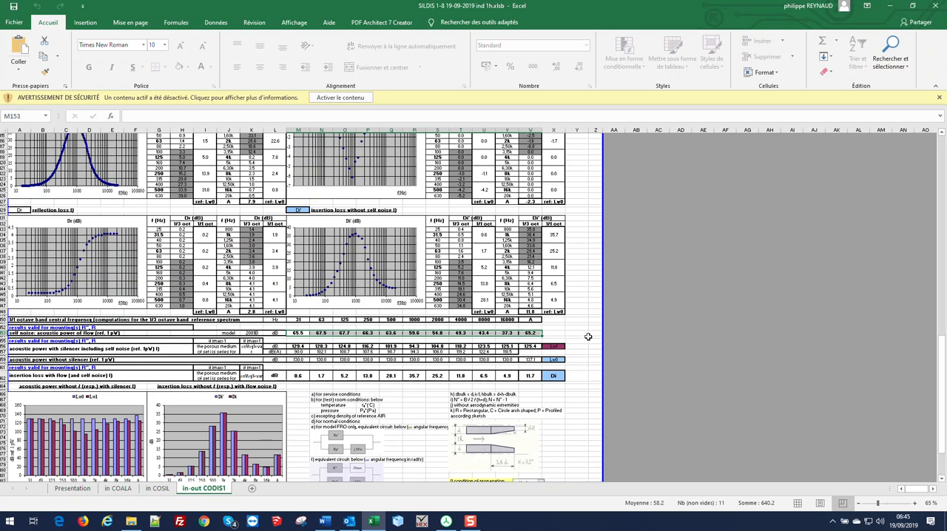